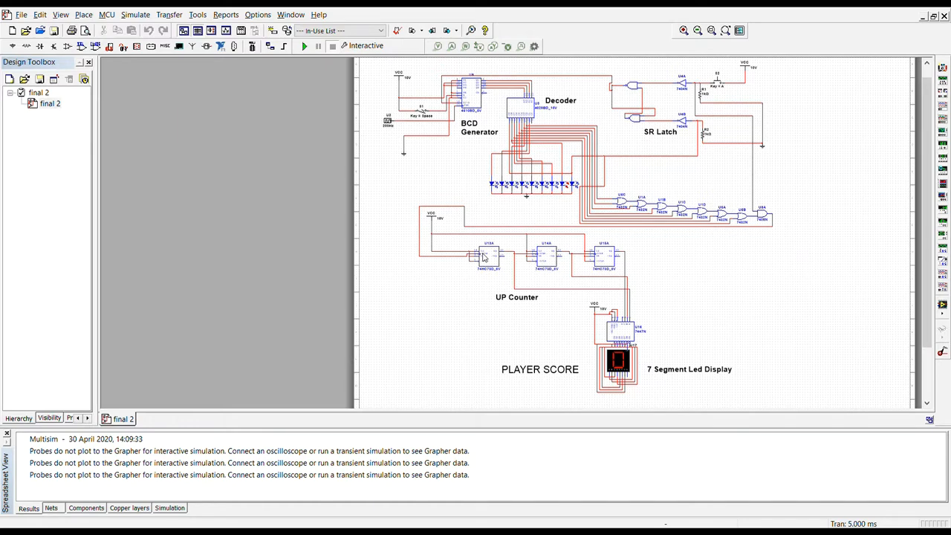
{"action": "mouse_move", "coordinate": [495, 252]}
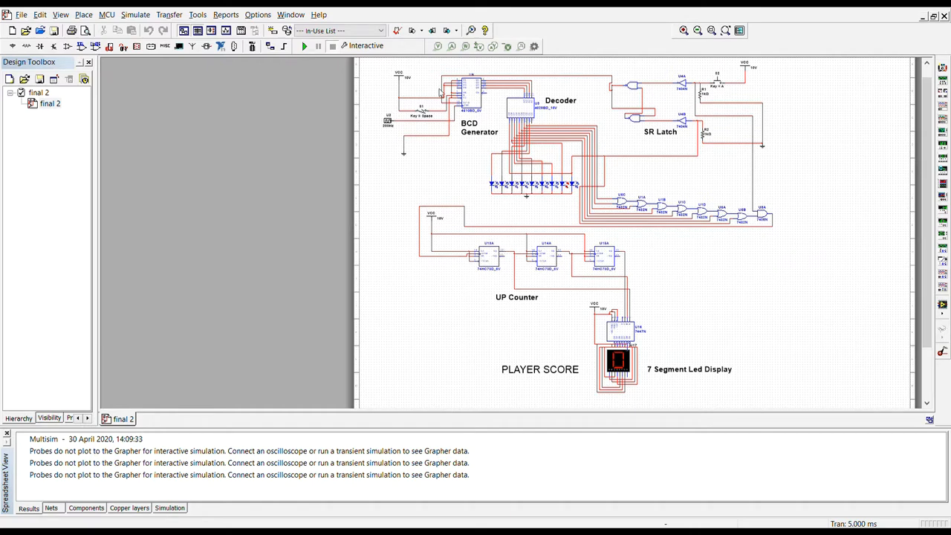
- Run the ping pong circuit's interactive simulation from the toolbar, score display at zero
{"action": "left_click", "coordinate": [305, 45]}
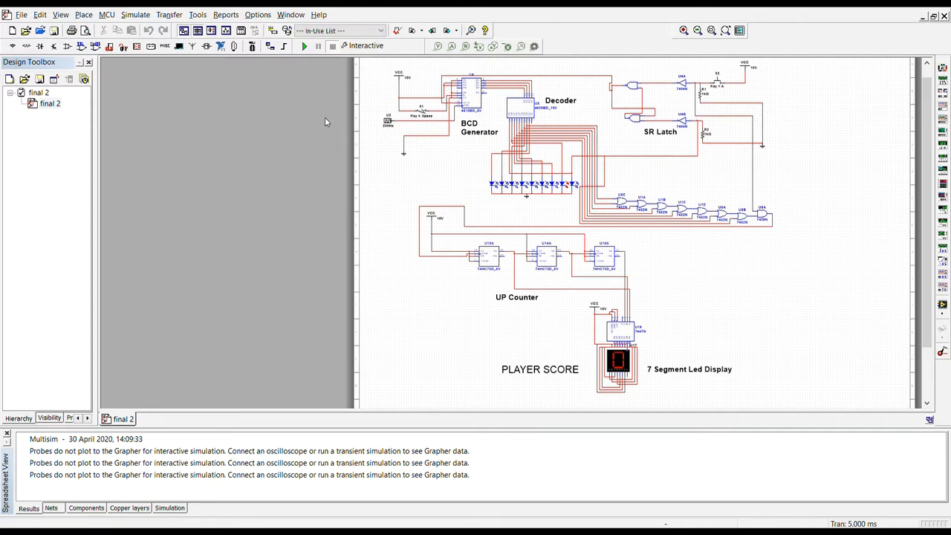
{"action": "left_click", "coordinate": [304, 45]}
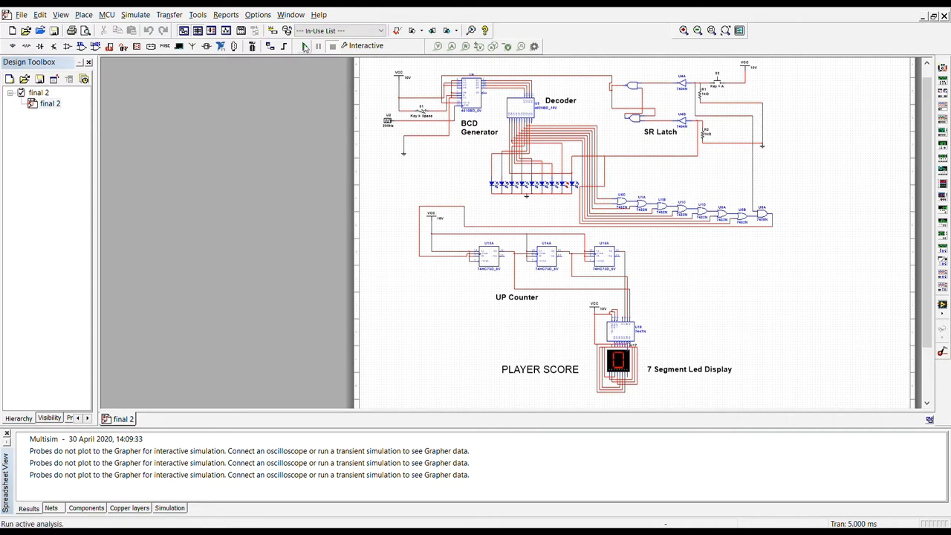
{"action": "left_click", "coordinate": [306, 45]}
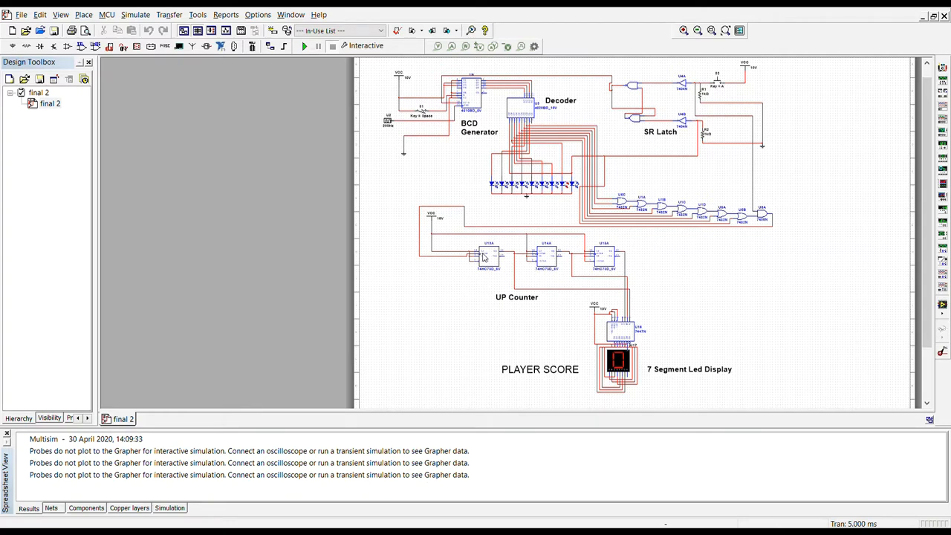
{"action": "mouse_move", "coordinate": [484, 255]}
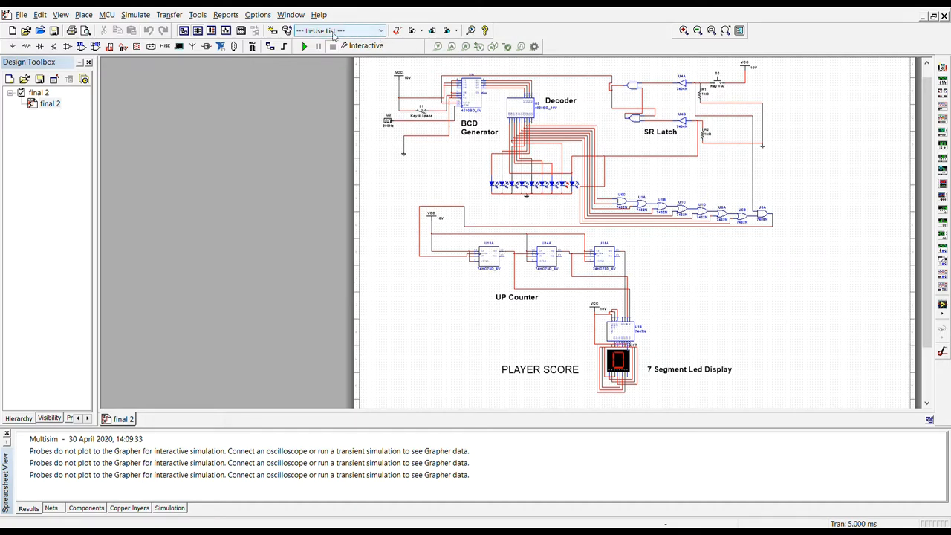
{"action": "left_click", "coordinate": [303, 46]}
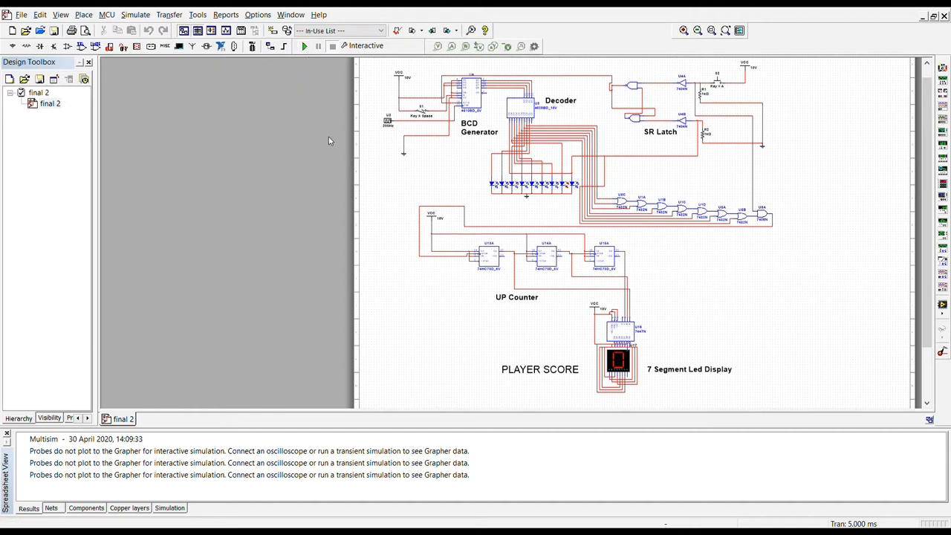
{"action": "mouse_move", "coordinate": [326, 118]}
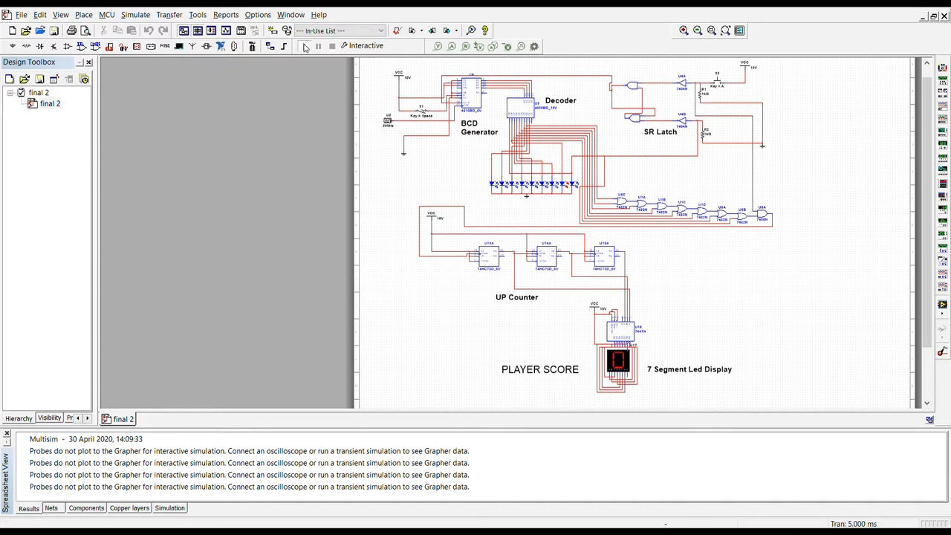
{"action": "left_click", "coordinate": [317, 45]}
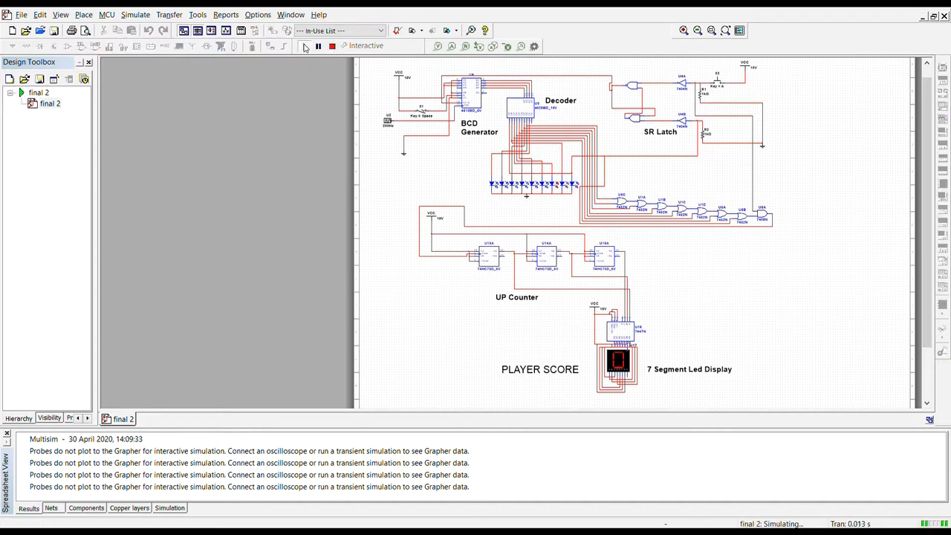